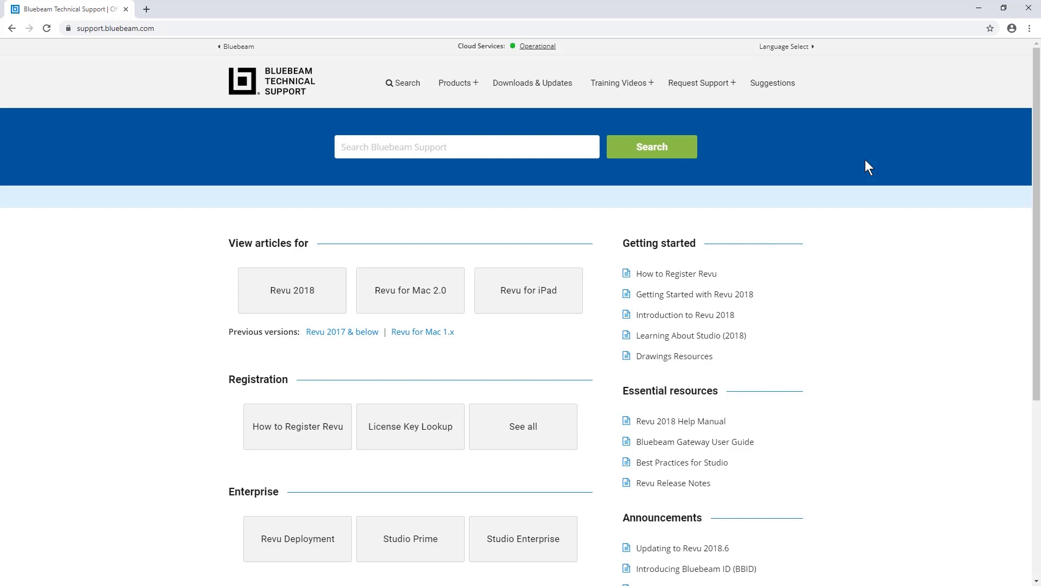
Open the Revu Deployment articles on support.bluebeam.com and scroll through the 2019 Deployment Guide.
scroll("down", 3)
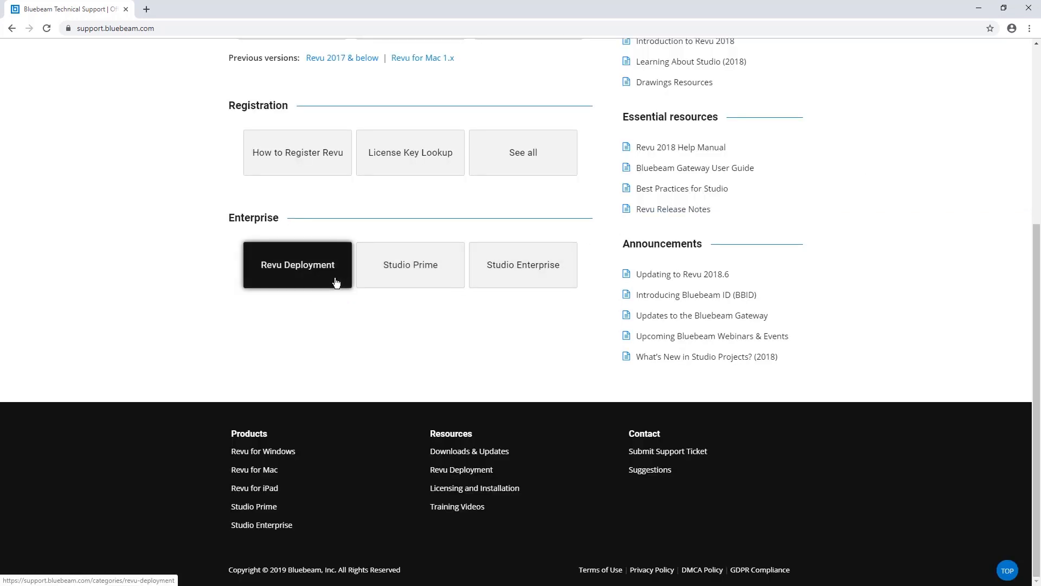
left_click(297, 265)
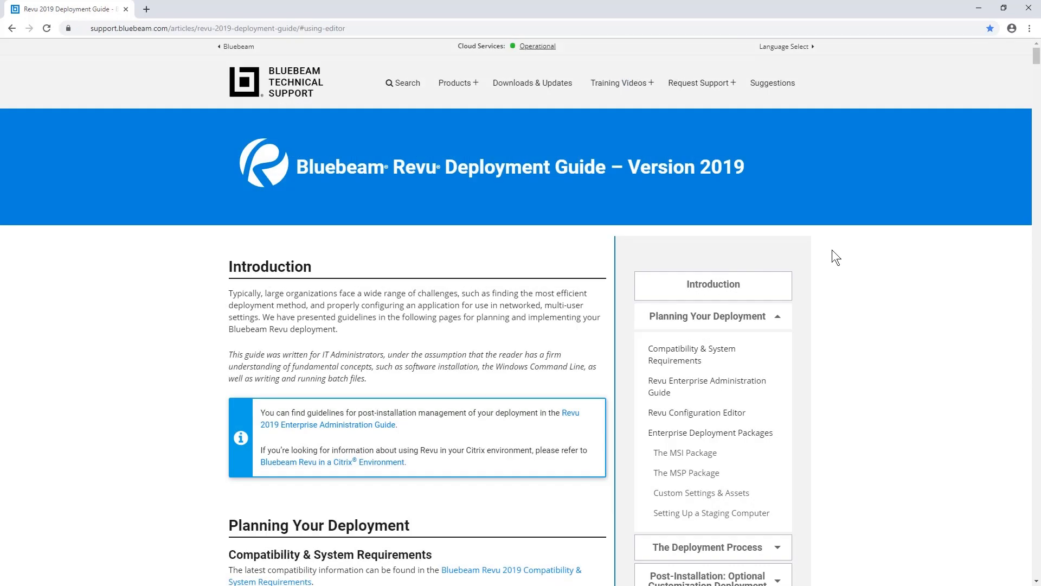
scroll("down", 3)
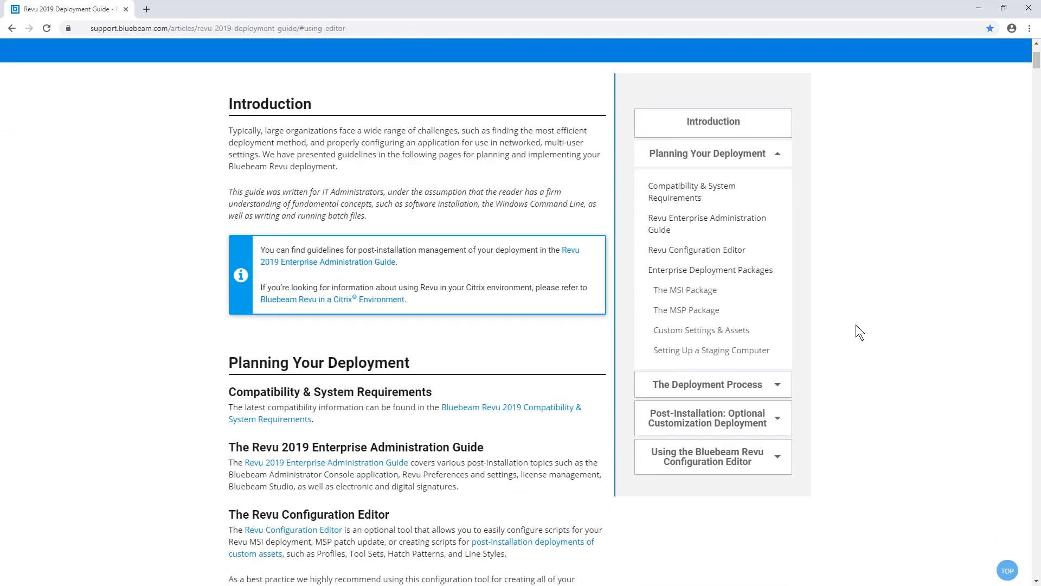
scroll("down", 3)
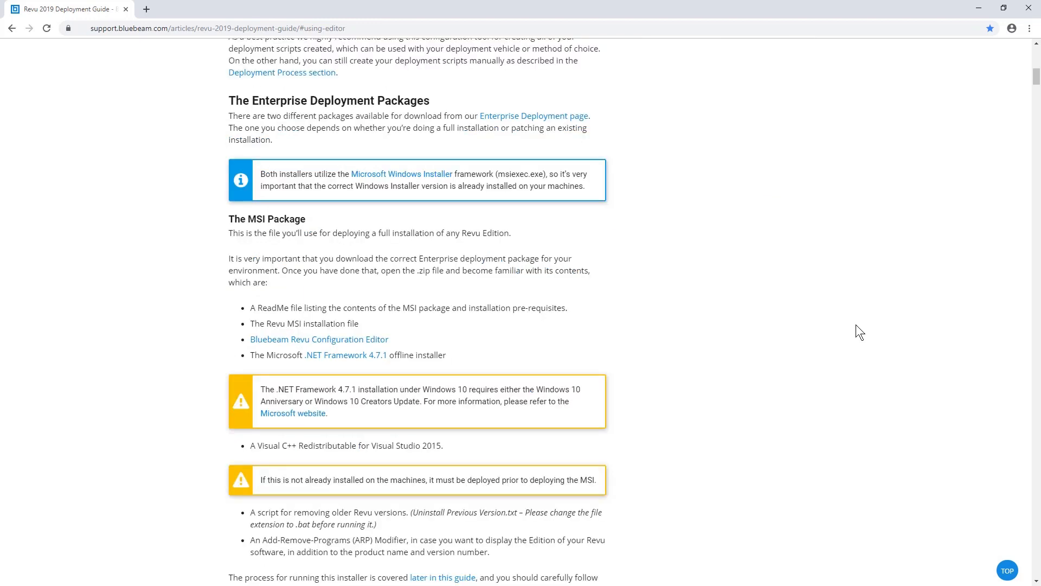
scroll("down", 3)
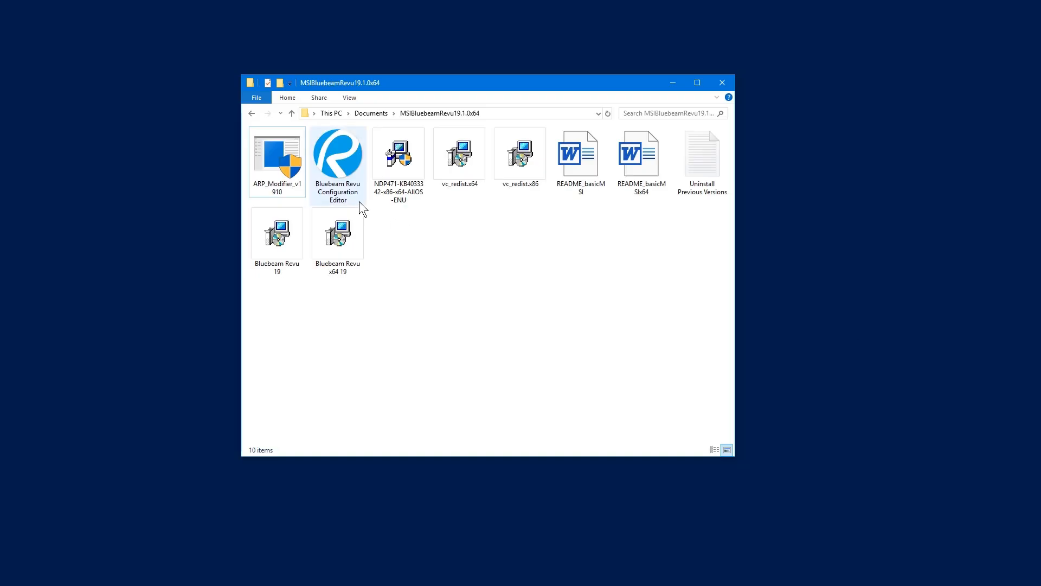
Launch the Bluebeam Revu Configuration Editor from the MSIBluebeamRevu19.1.0x64 folder.
left_click(337, 160)
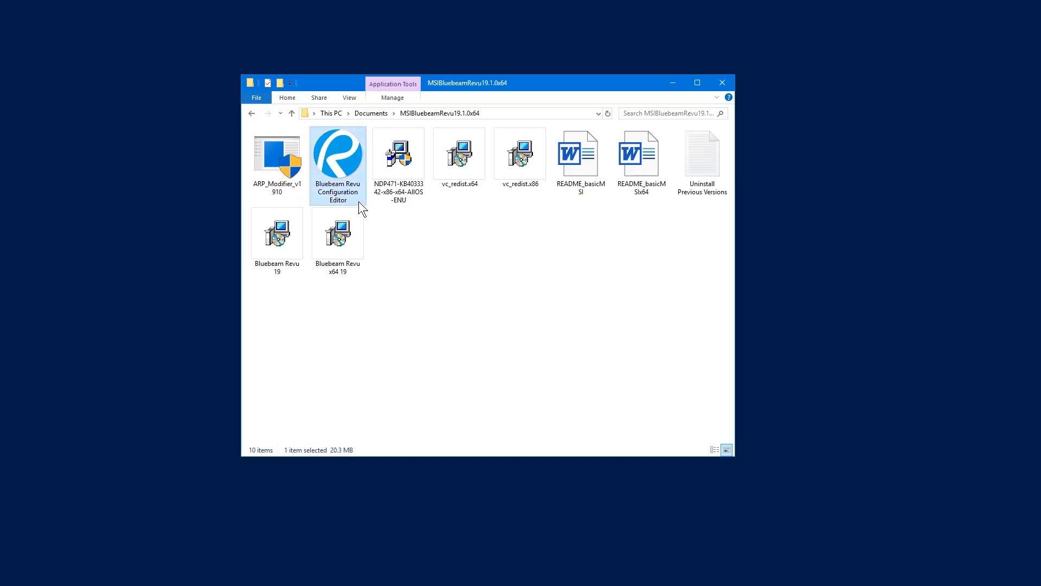
double_click(337, 153)
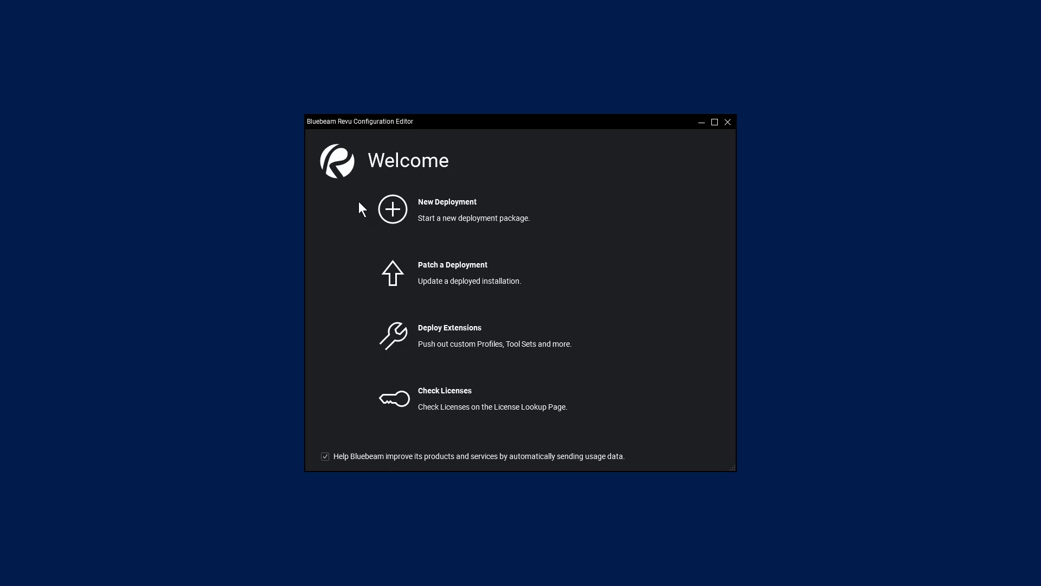
Start a new deployment using the Bluebeam Revu x64 19.msi installer.
left_click(393, 208)
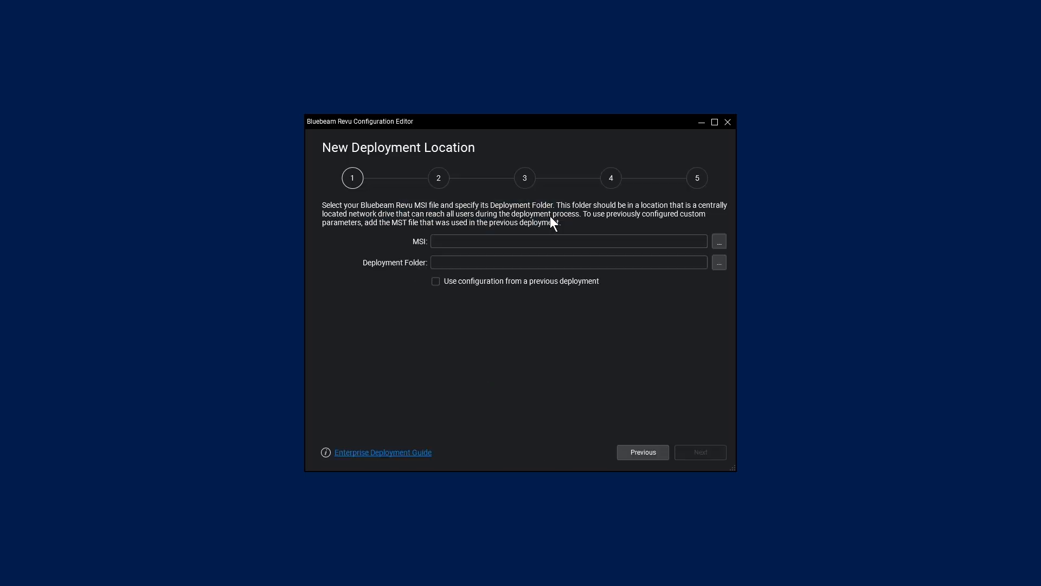
left_click(718, 240)
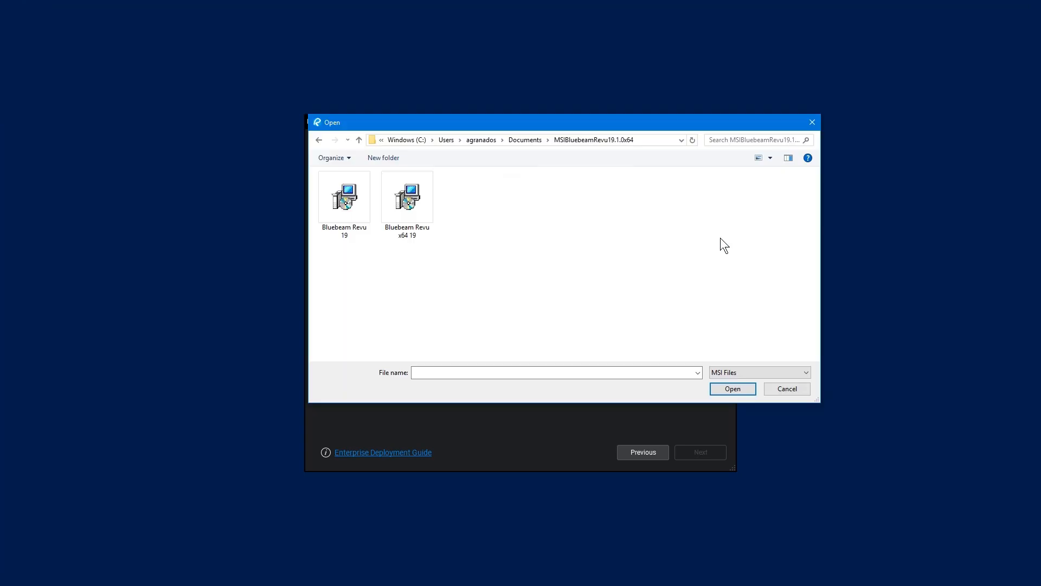
left_click(407, 196)
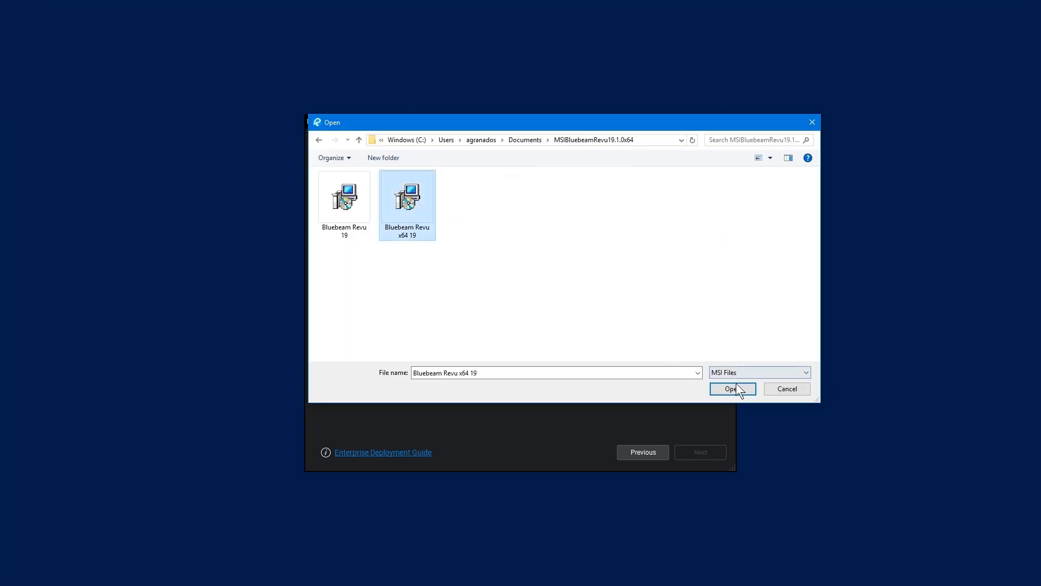
left_click(732, 388)
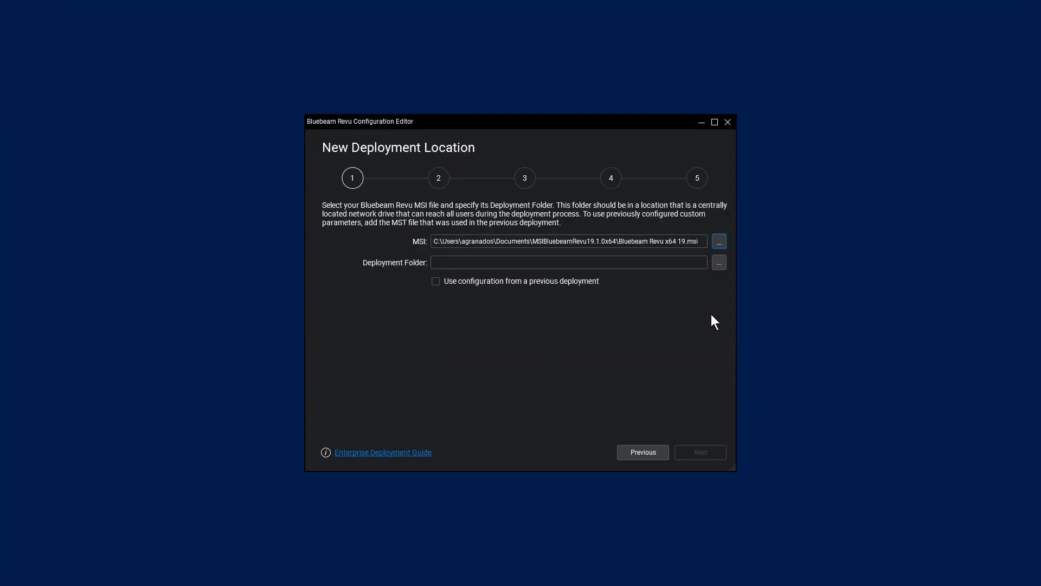
Set Revu_2019_Deploy as the deployment folder and continue to License Information.
left_click(717, 262)
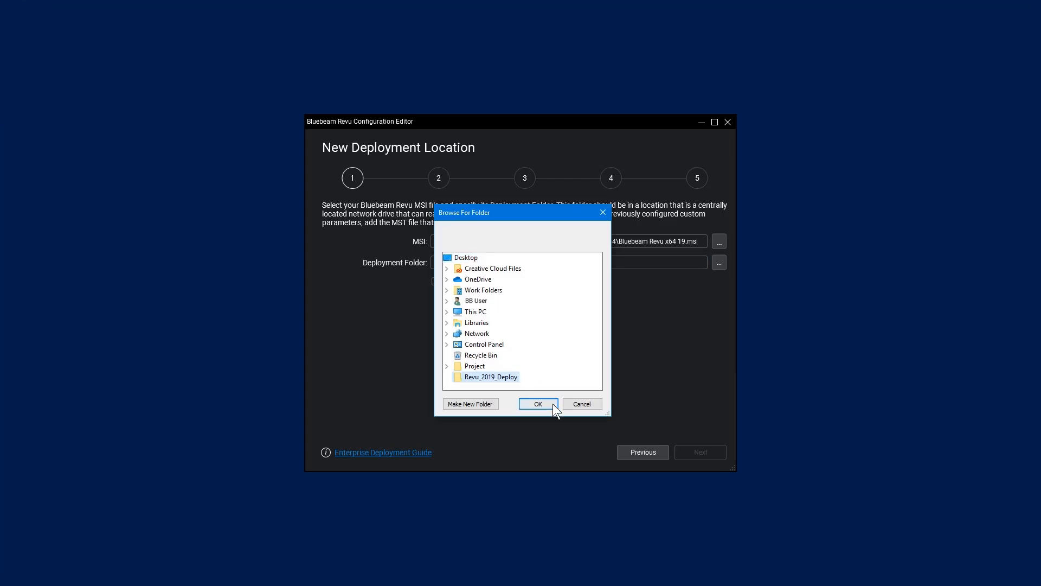
left_click(538, 404)
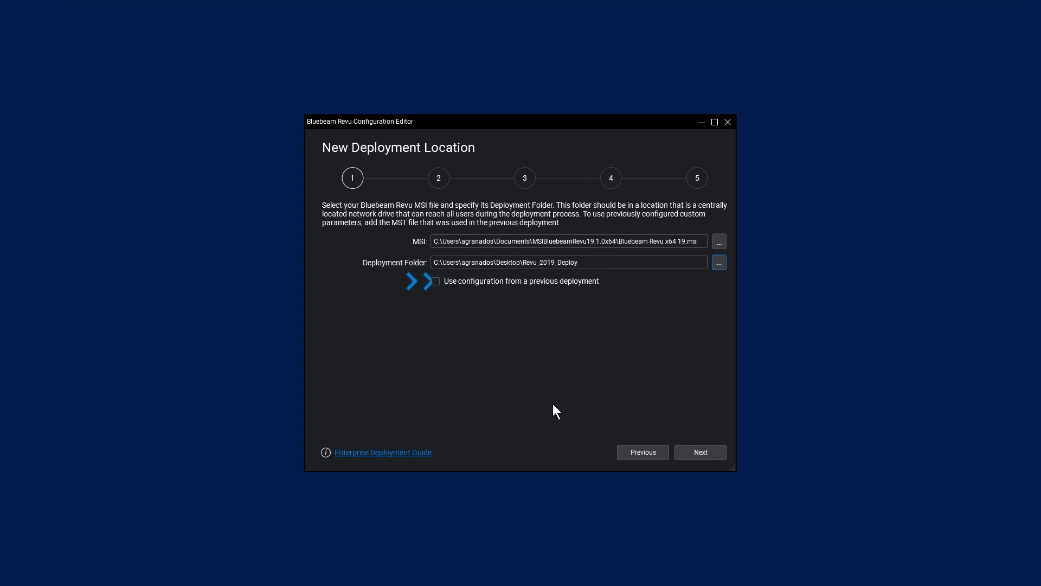
left_click(699, 453)
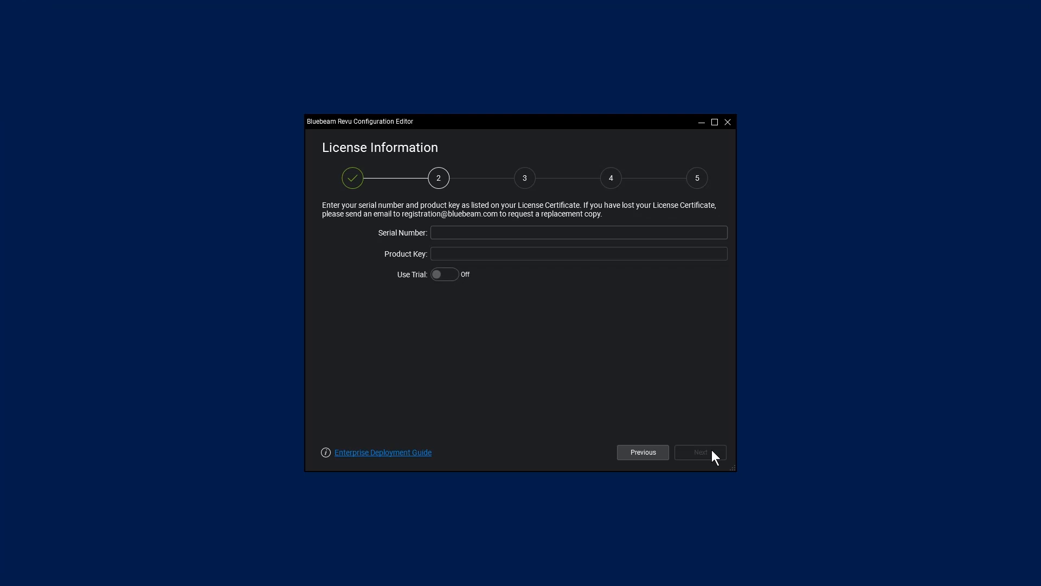
left_click(572, 232)
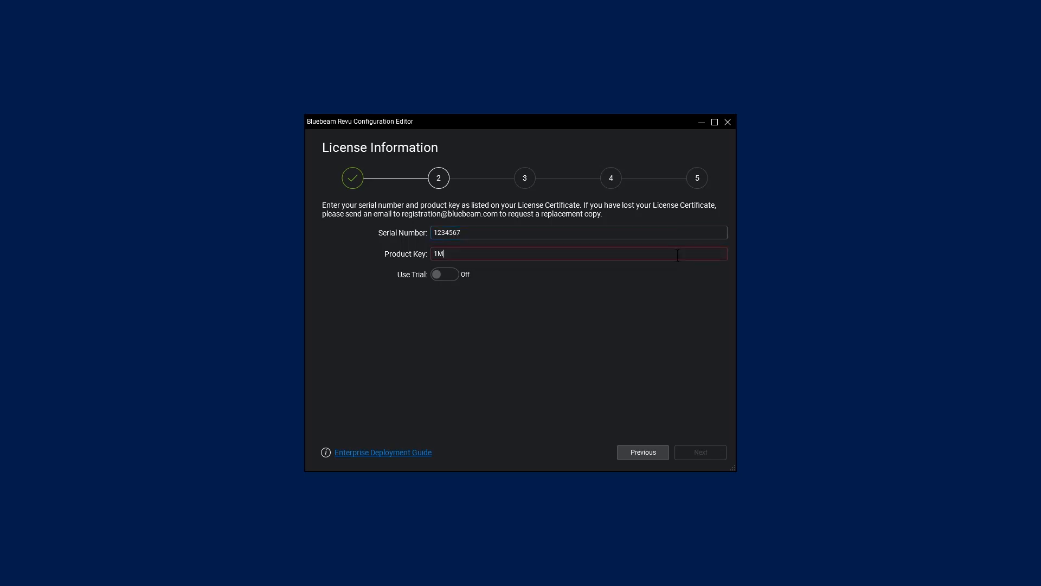
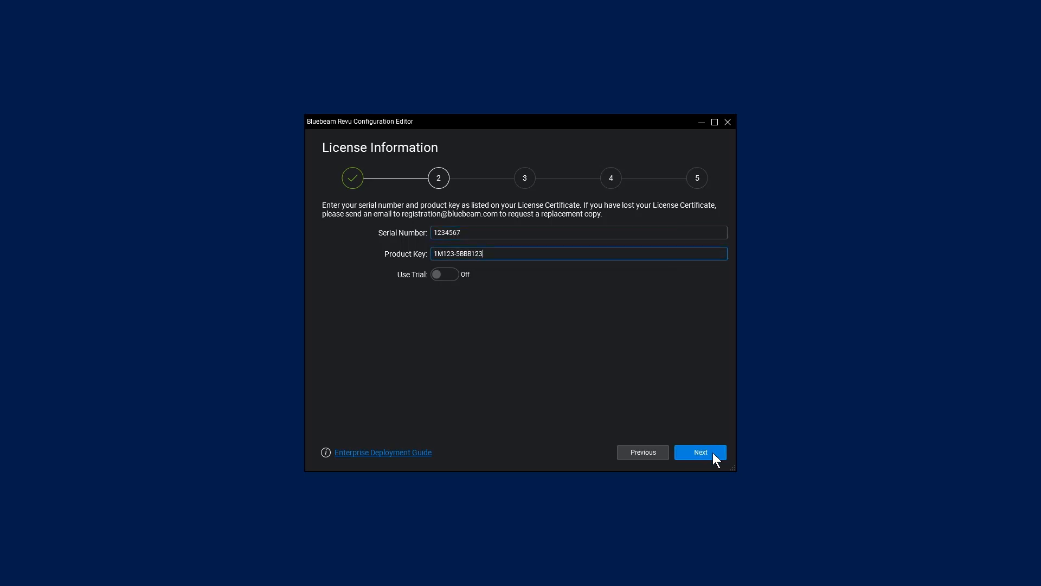
Continue to Deployment Configuration and keep the Operating System (Default) language.
left_click(699, 451)
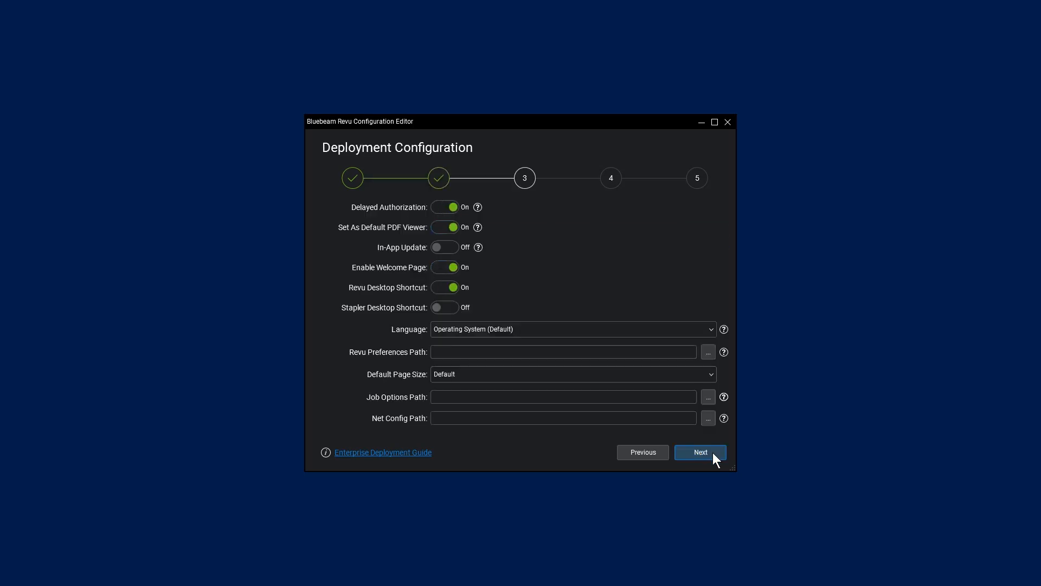
mouse_move(703, 291)
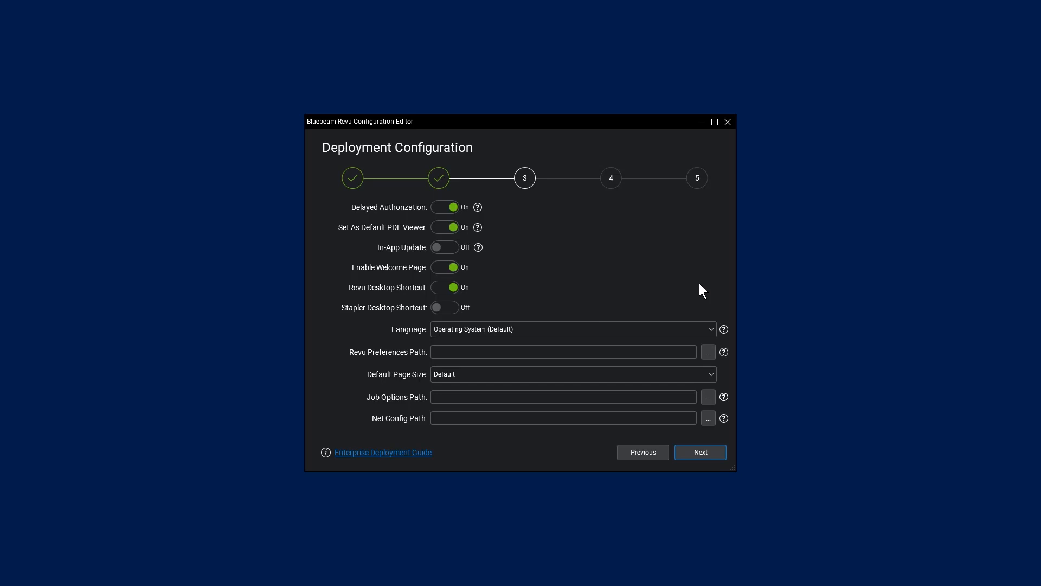
mouse_move(708, 327)
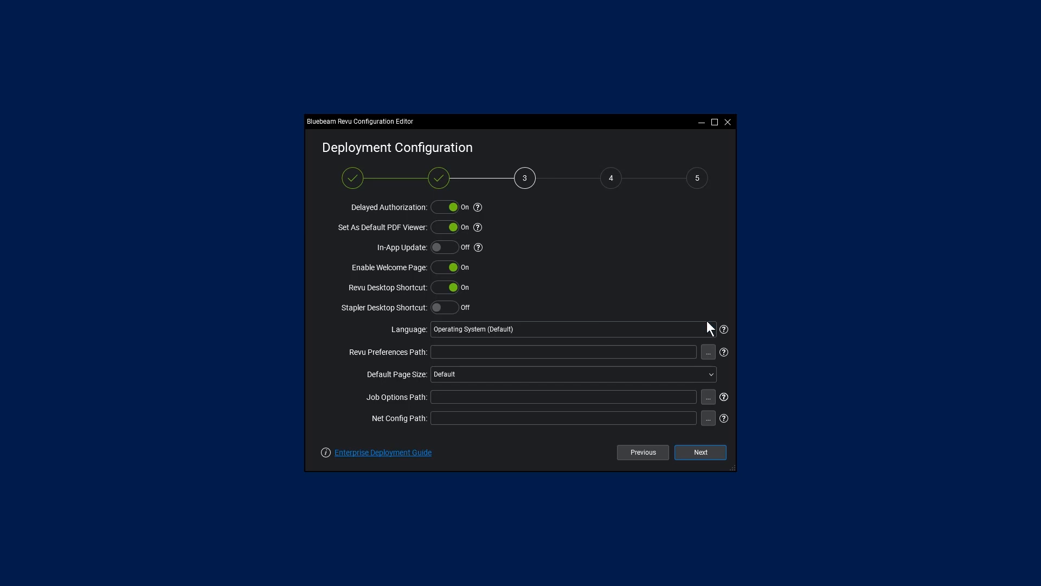
left_click(708, 328)
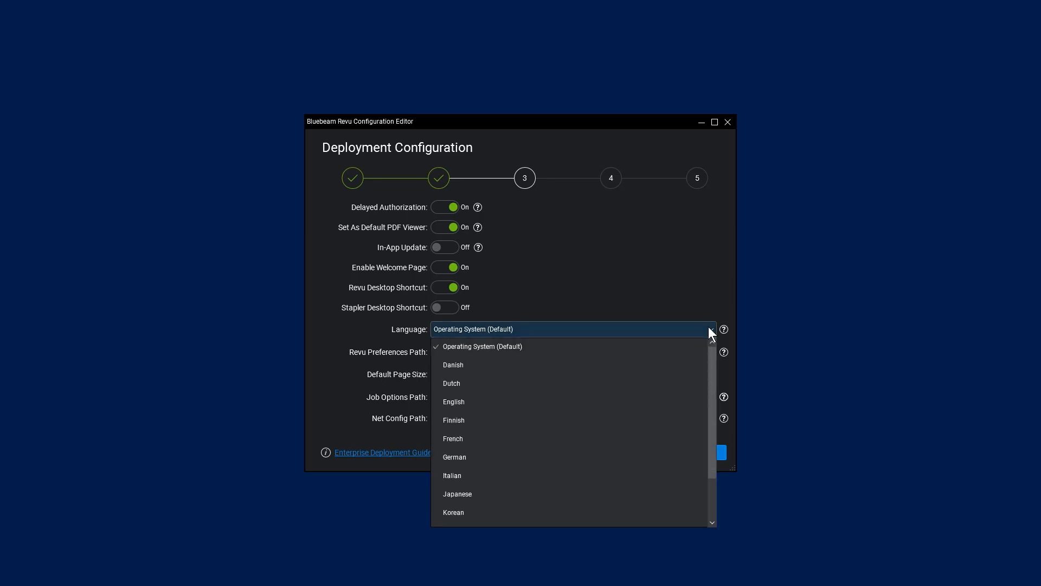
left_click(710, 374)
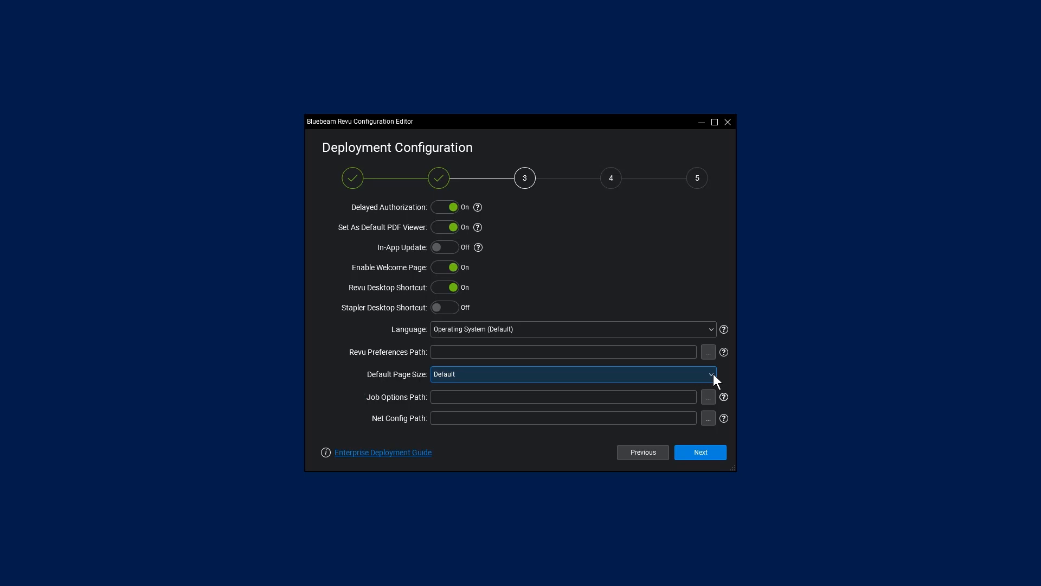
On Revu Features, turn Self Sign Certificates off, leaving Administrator and Register Licenses off.
left_click(700, 452)
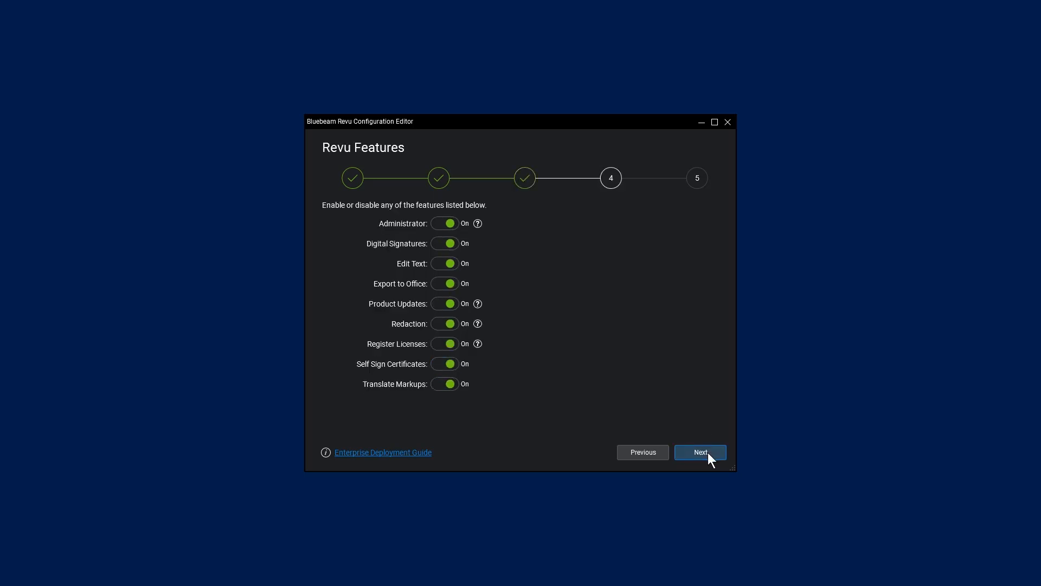
mouse_move(662, 392)
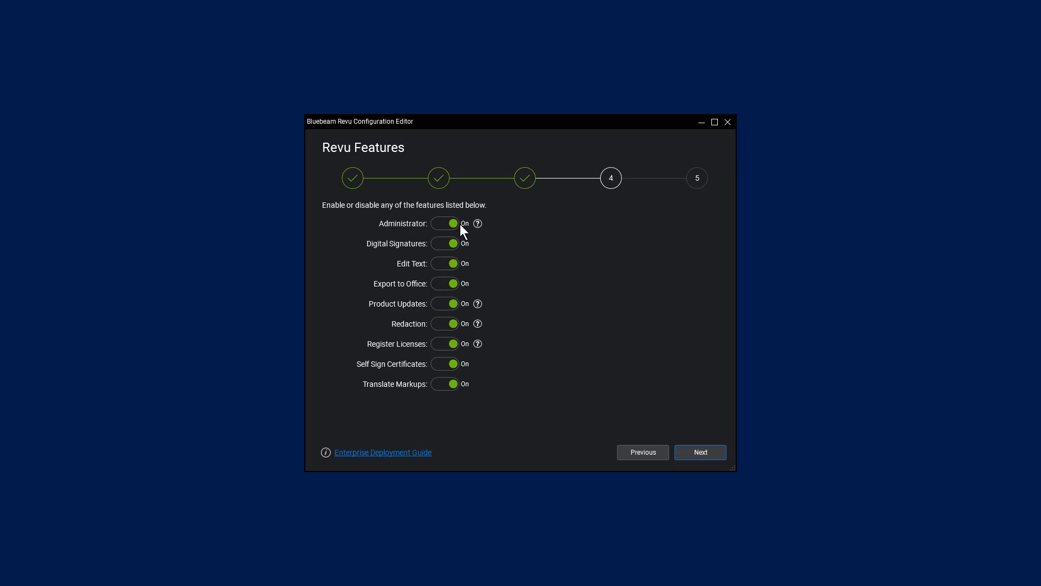
left_click(443, 223)
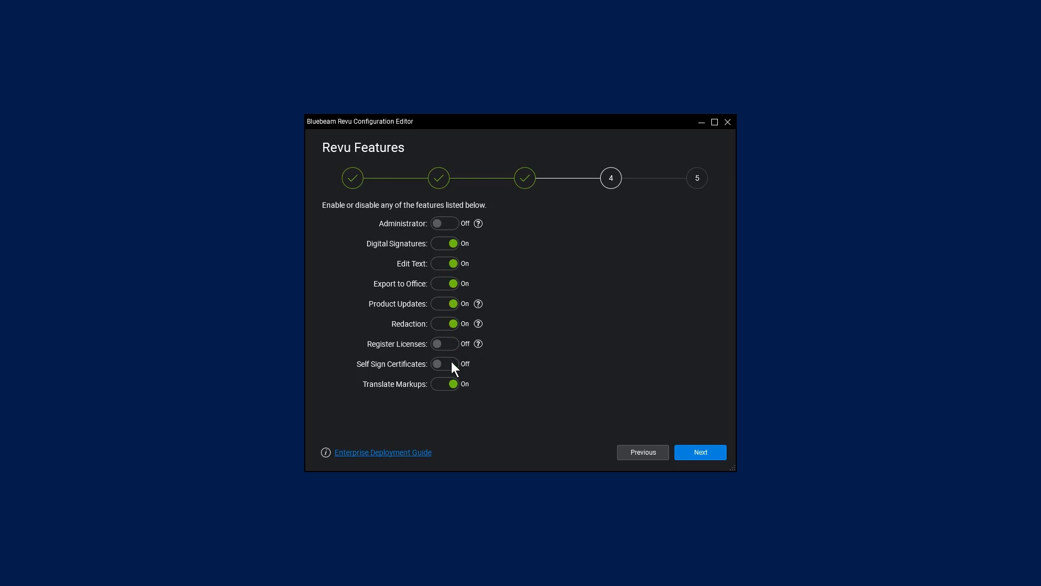
mouse_move(504, 366)
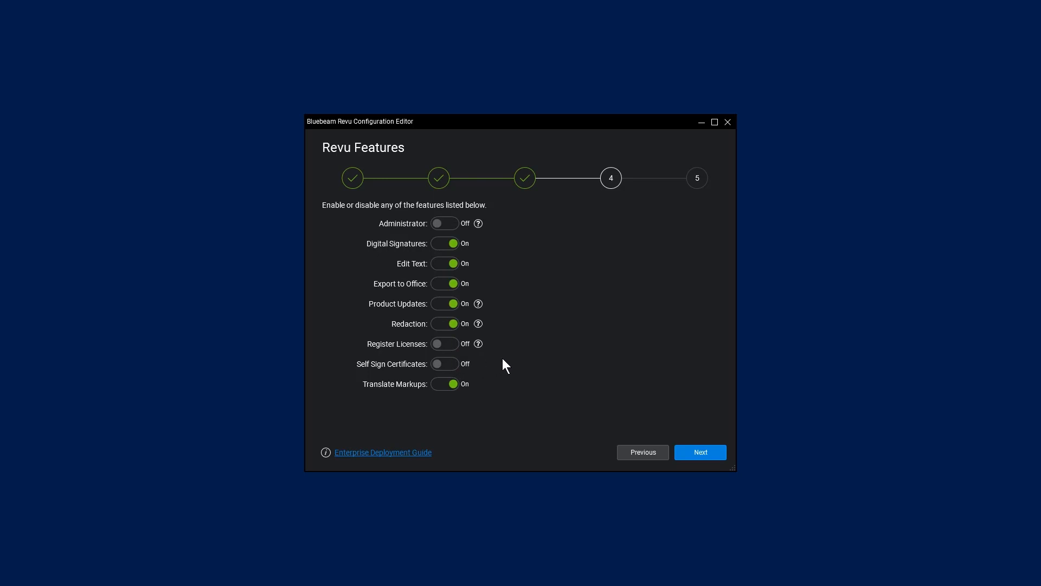
mouse_move(688, 406)
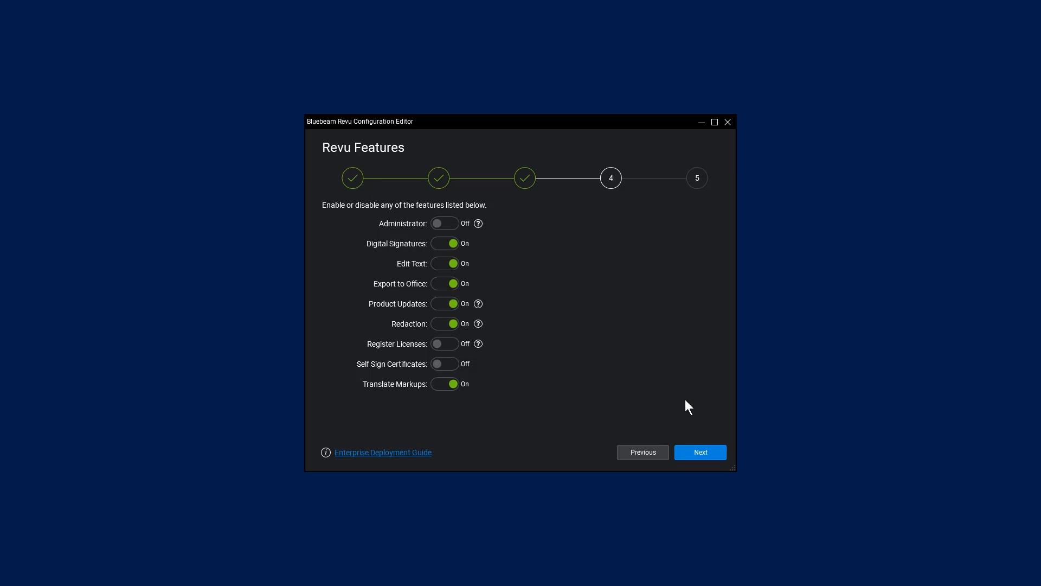
On Bluebeam Plugins, turn off the AutoCAD LT and Revit plugins.
left_click(700, 451)
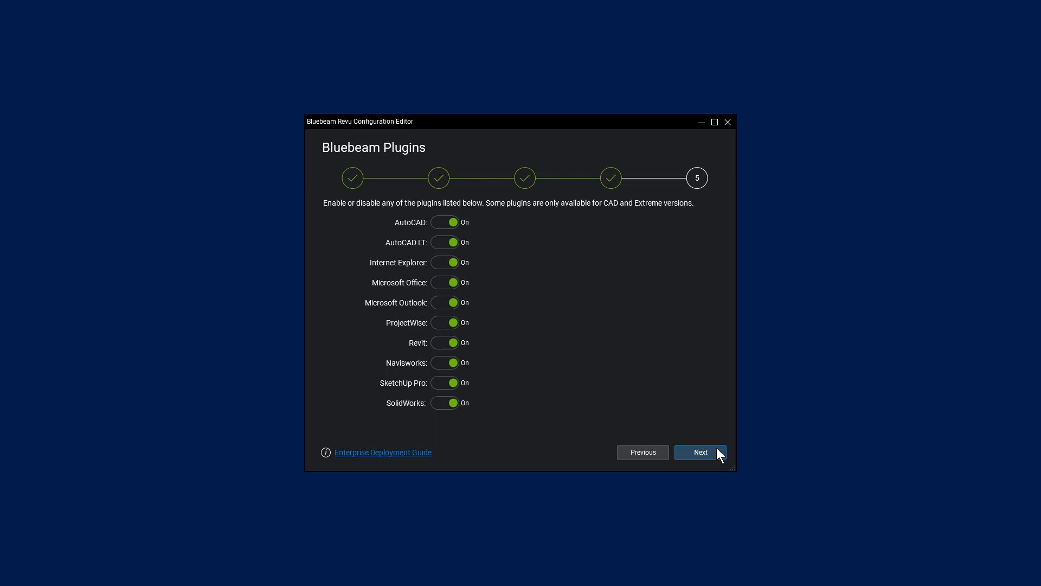
mouse_move(487, 260)
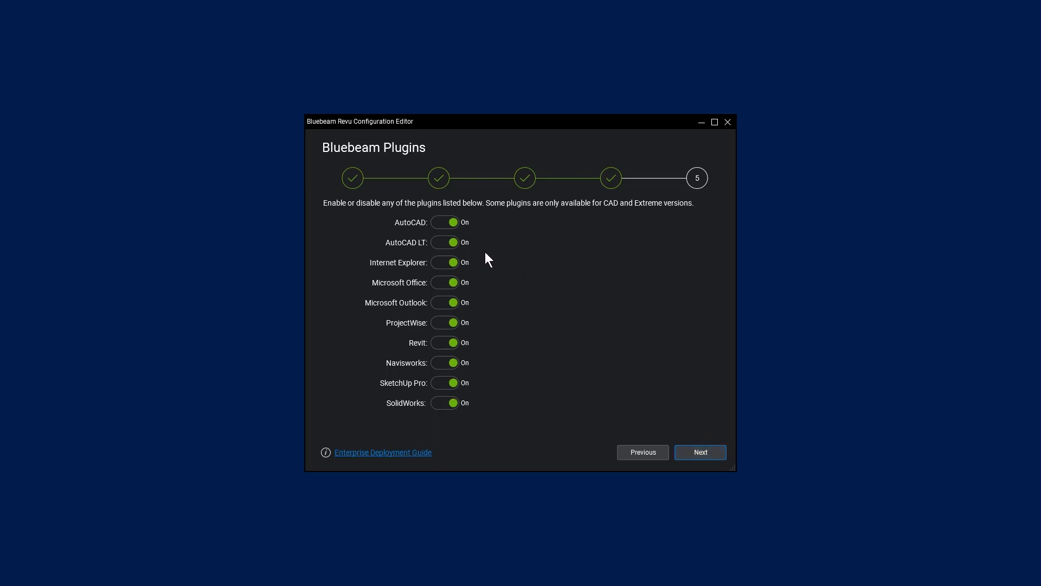
left_click(445, 242)
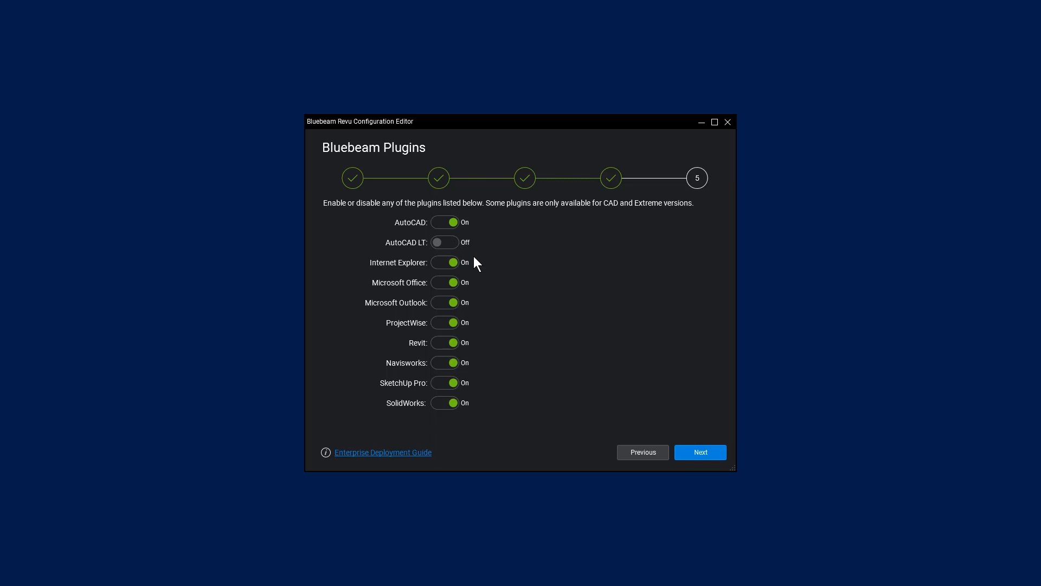
left_click(445, 342)
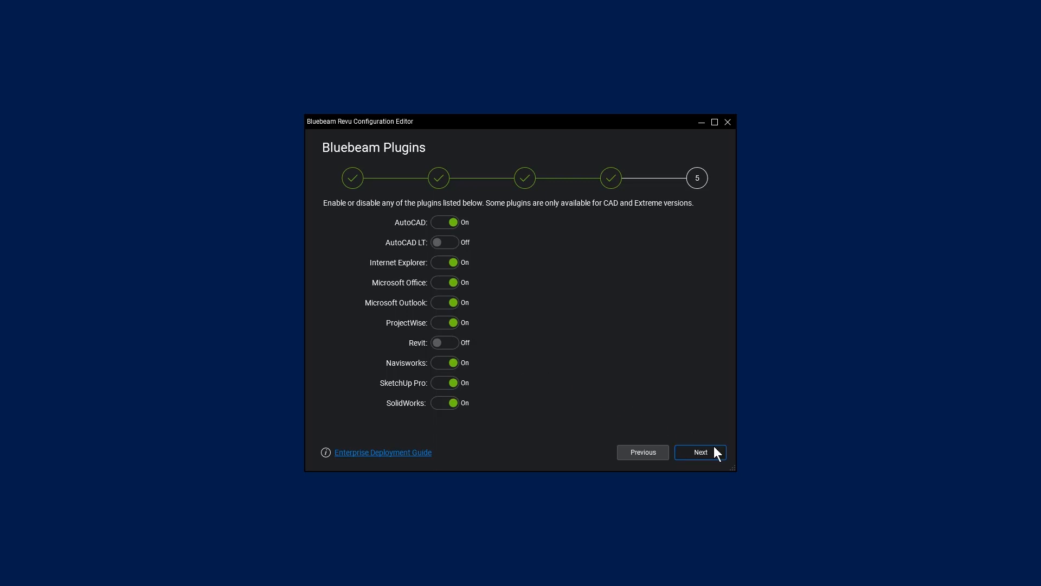
Create the deployment package and script in Revu_2019_Deploy and finish the wizard.
left_click(700, 451)
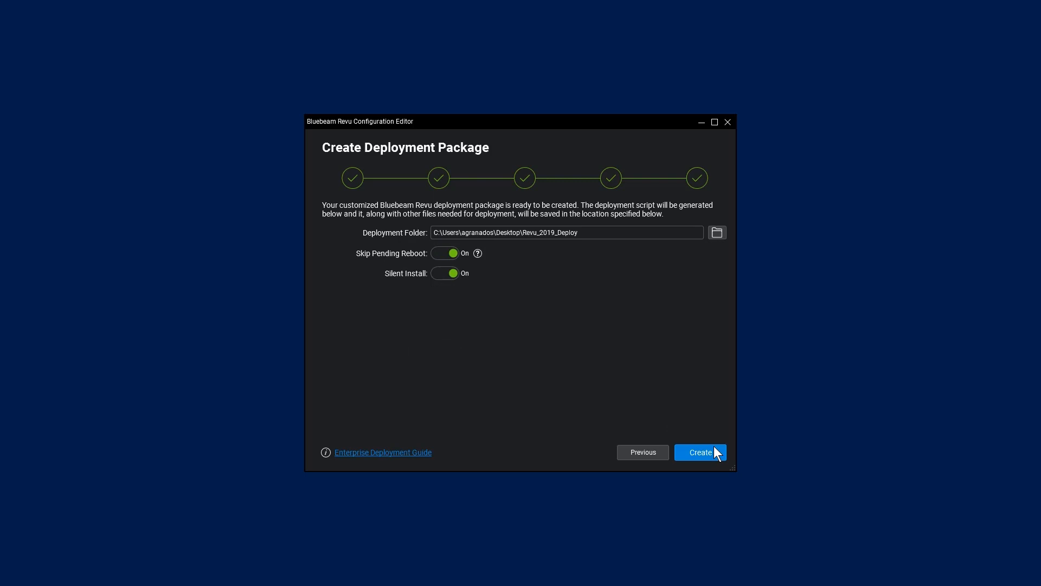
left_click(700, 453)
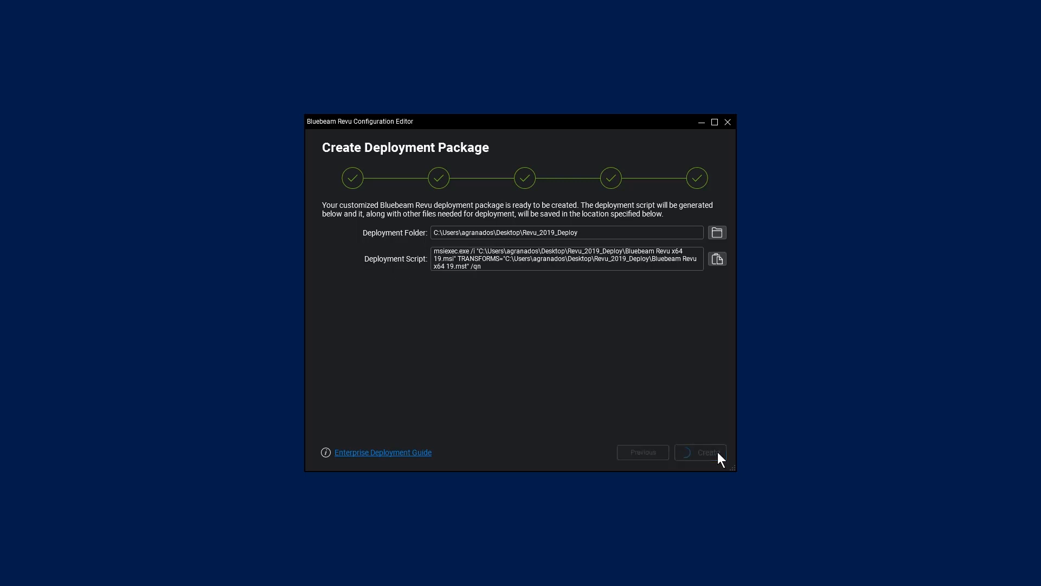
left_click(699, 452)
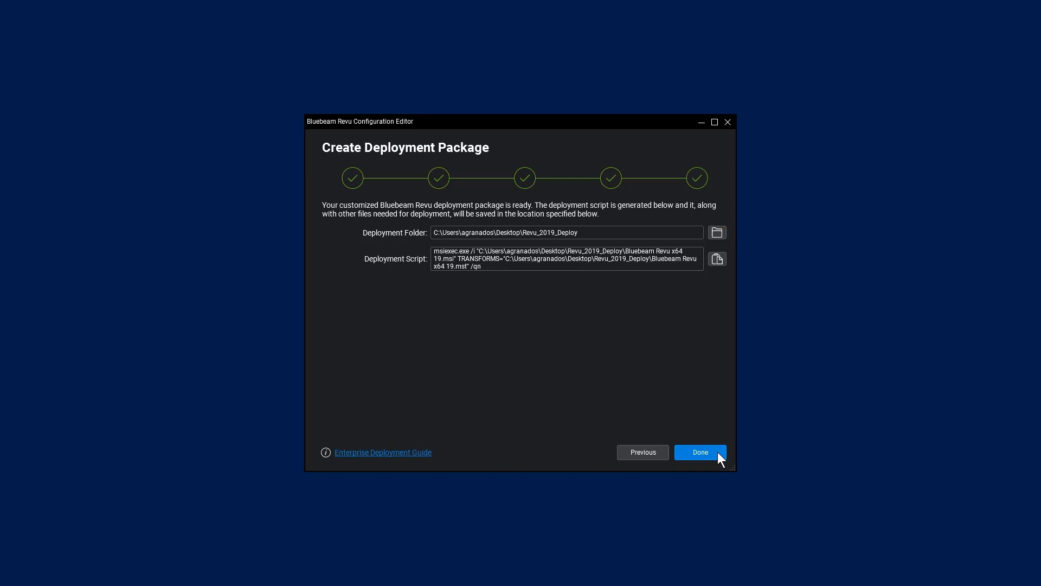
left_click(699, 452)
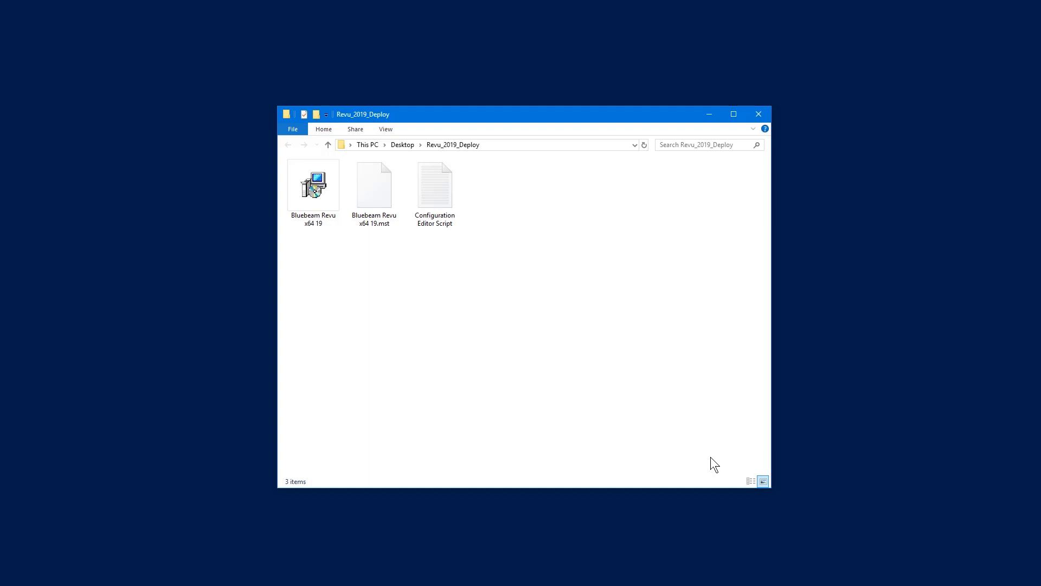
mouse_move(764, 144)
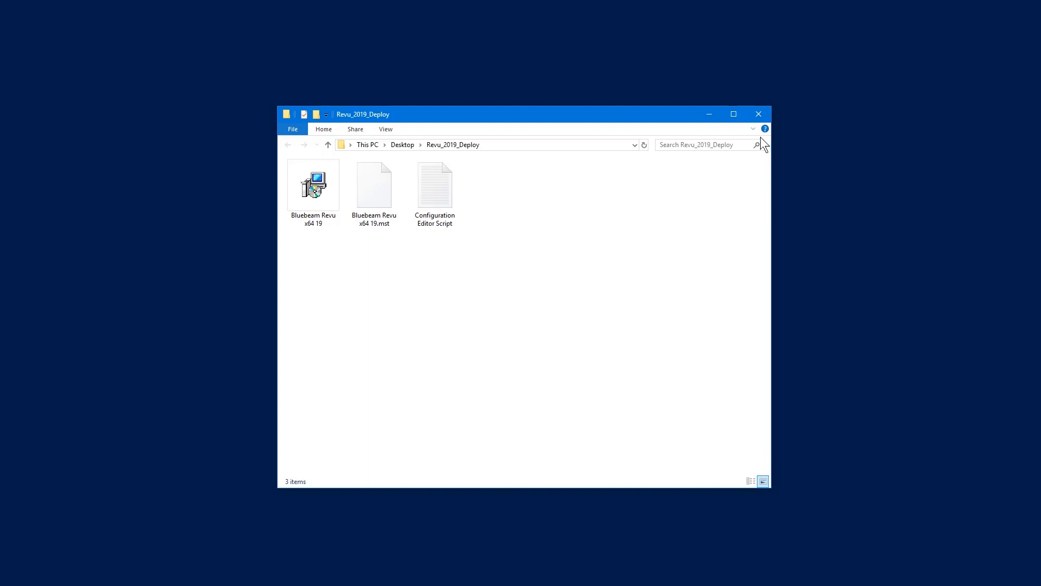
Close the Revu_2019_Deploy File Explorer window after reviewing its three files.
double_click(435, 184)
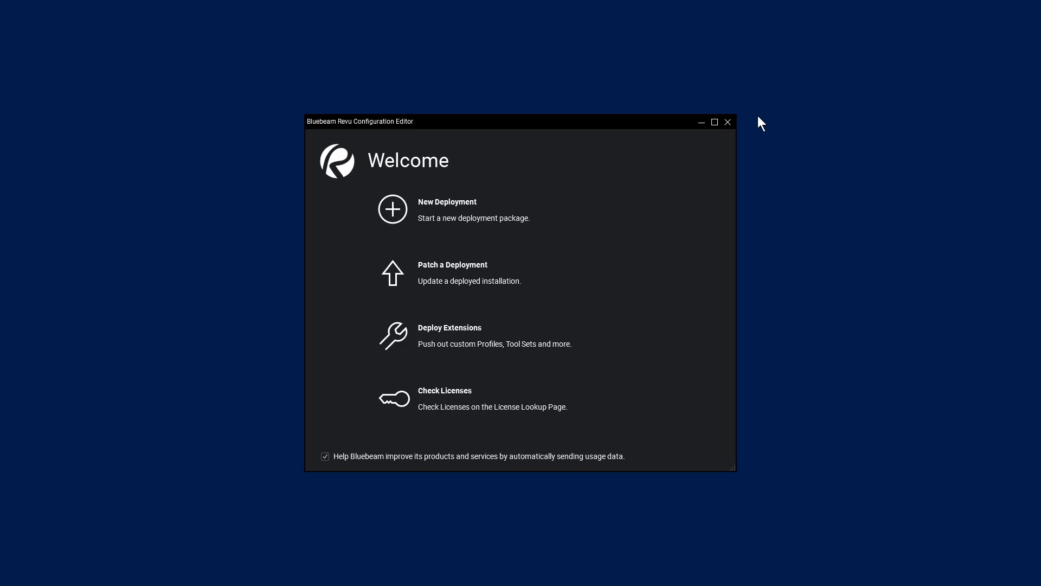
mouse_move(622, 342)
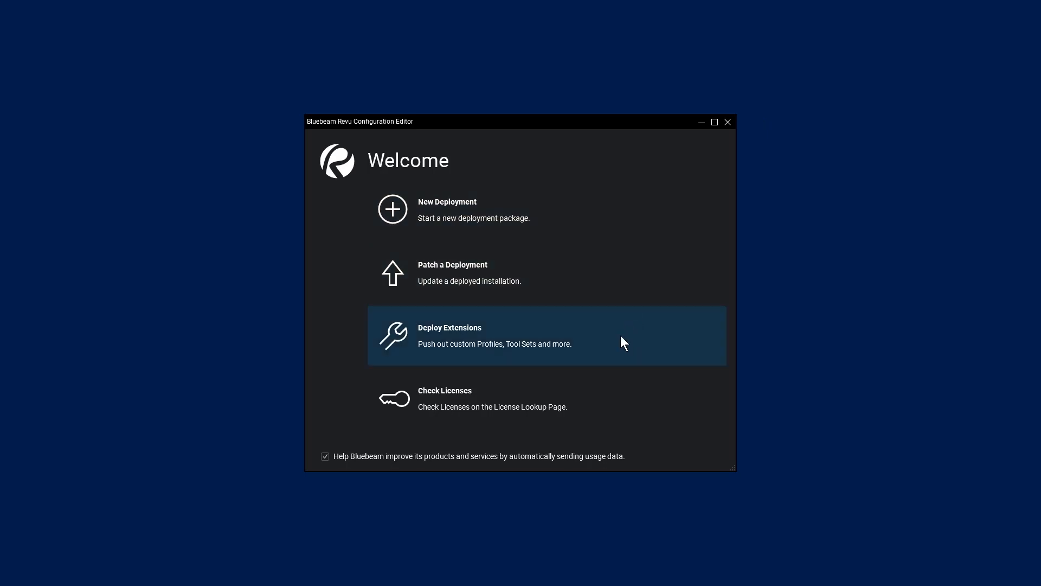
Start Deploy Extensions and add the BB Company profile.
left_click(547, 335)
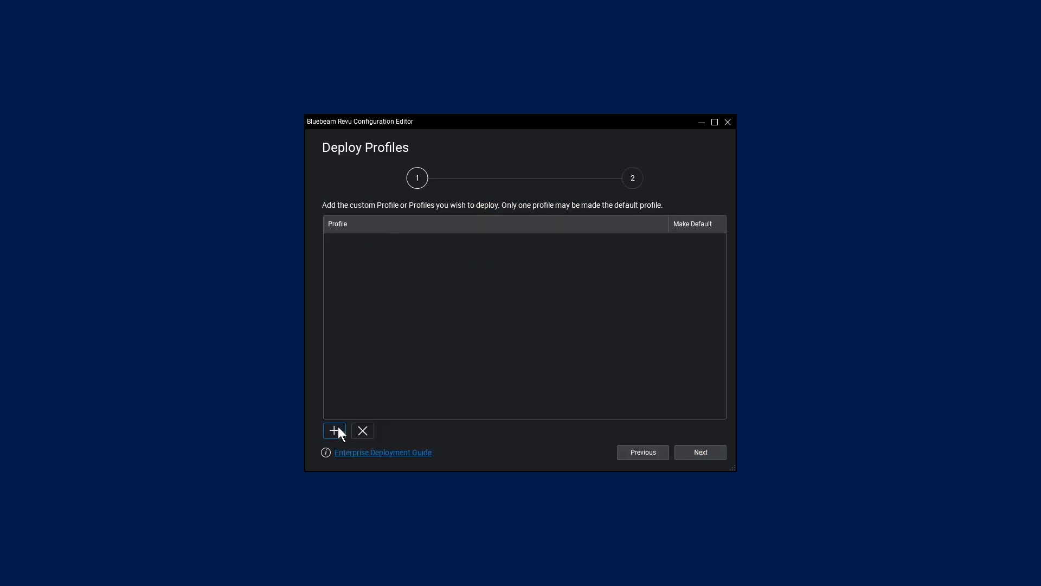
left_click(334, 431)
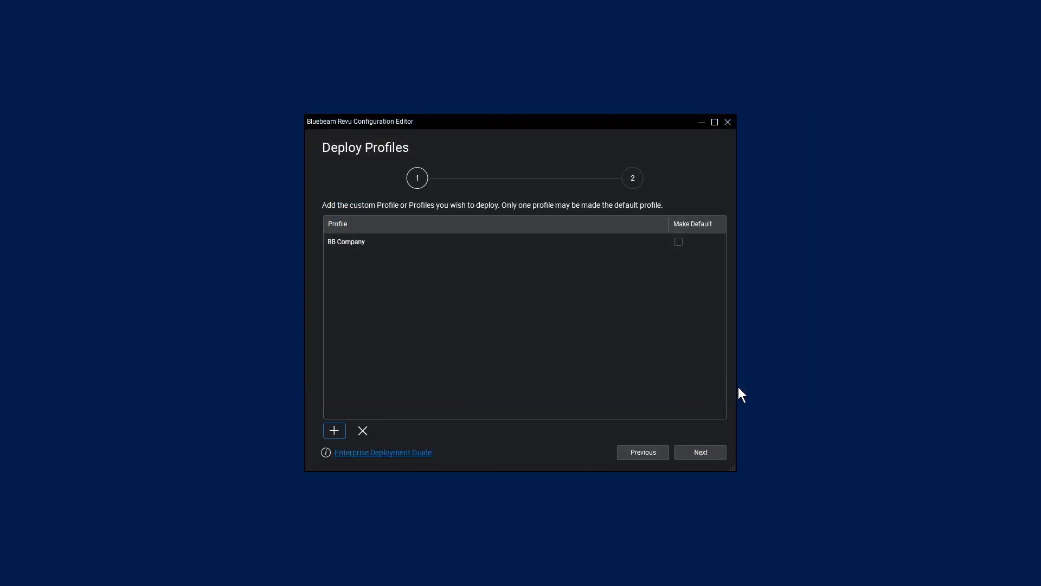
left_click(698, 452)
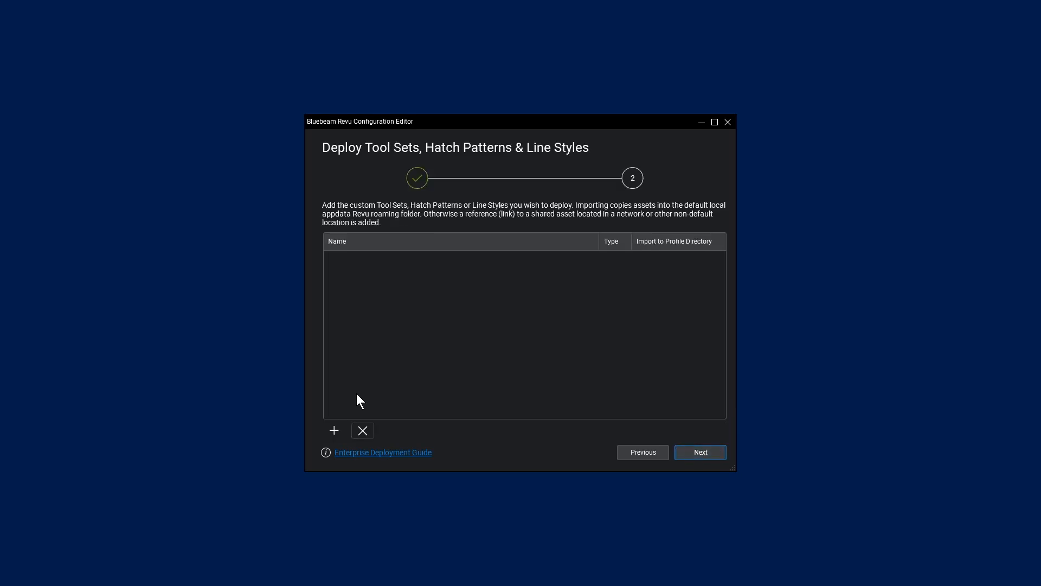
Add the Electrical-Telecom and Proofreading Symbols tool sets and continue to script creation.
left_click(334, 430)
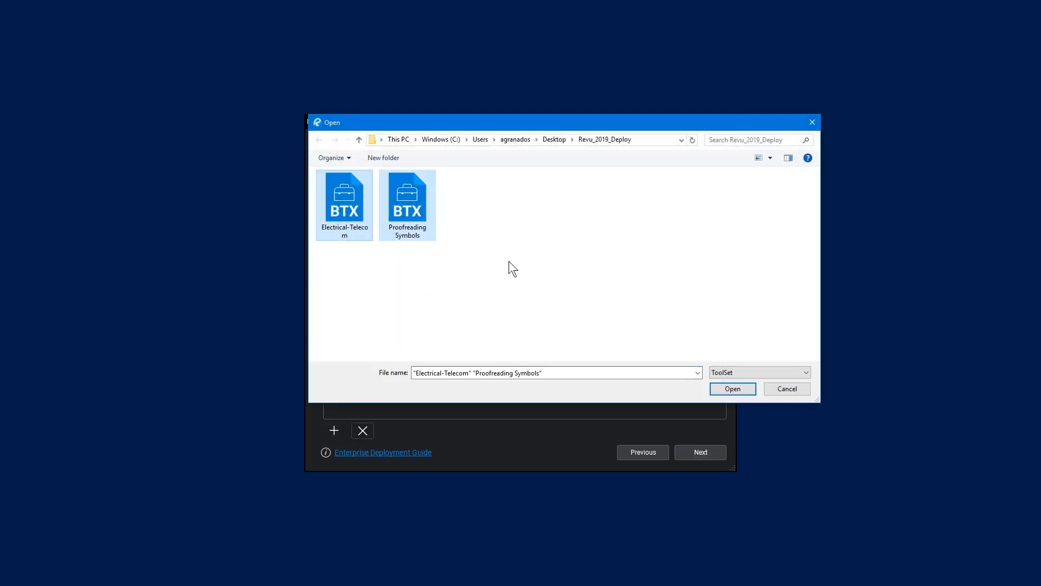
left_click(732, 389)
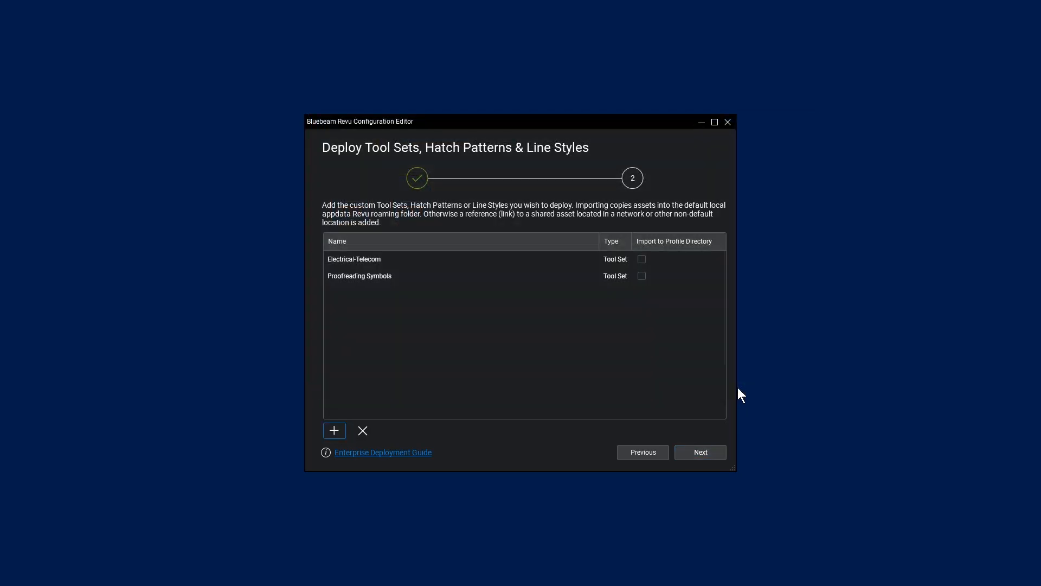
left_click(700, 452)
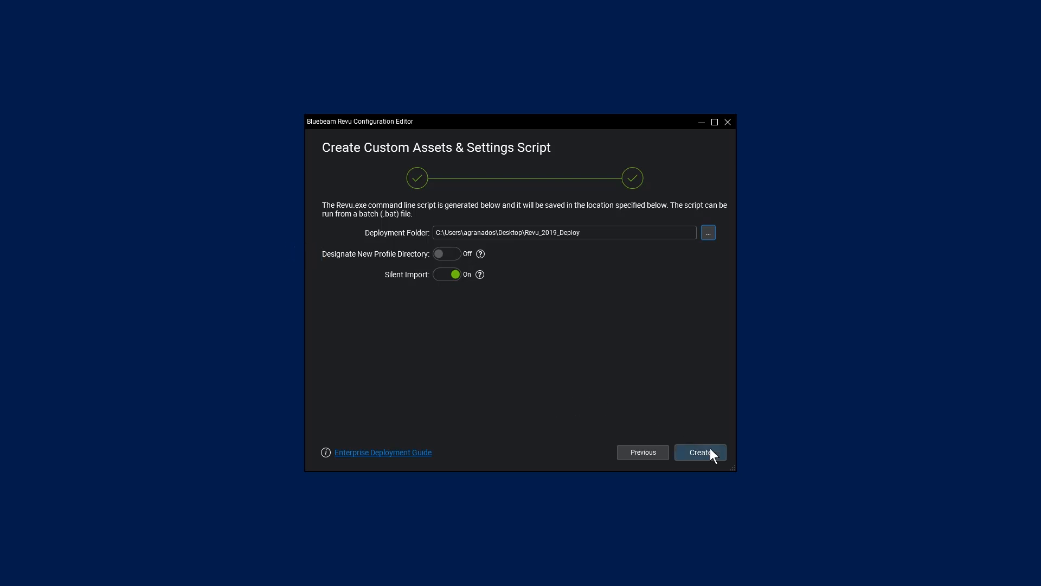
Generate the Revu.exe script importing the BB Company profile and tool sets, then finish to Welcome.
left_click(699, 452)
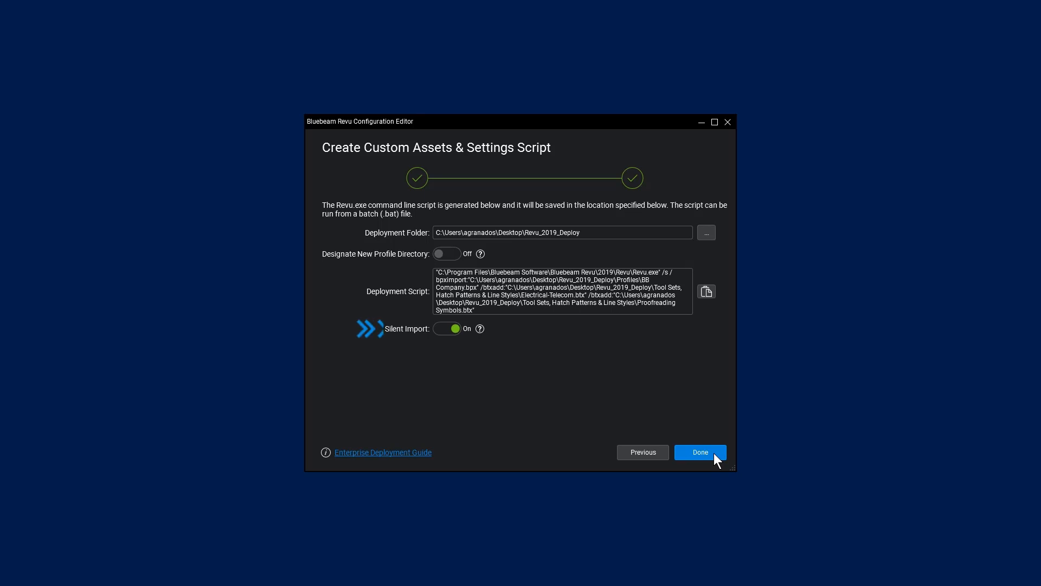
left_click(699, 452)
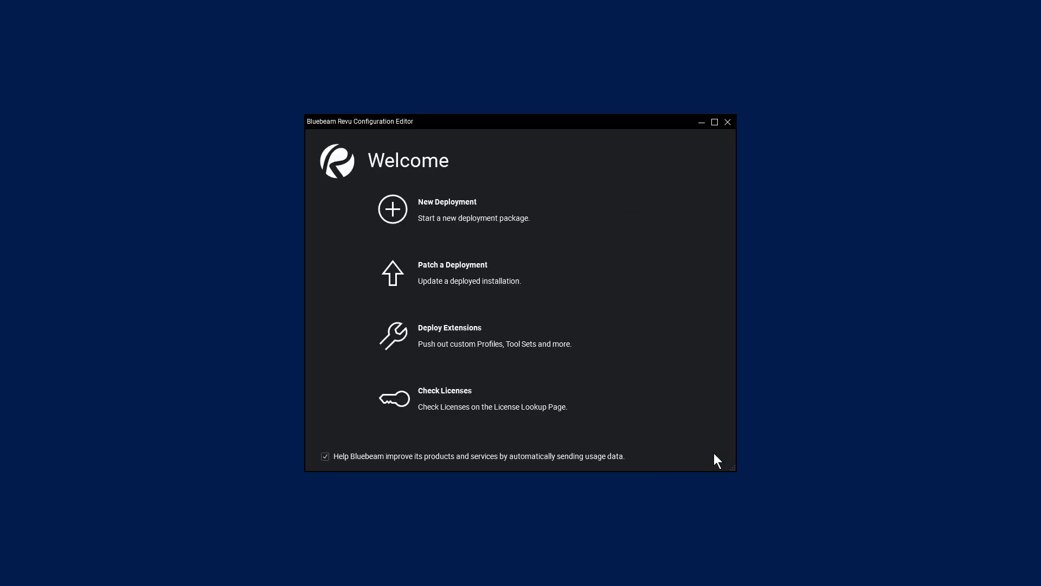
mouse_move(622, 412)
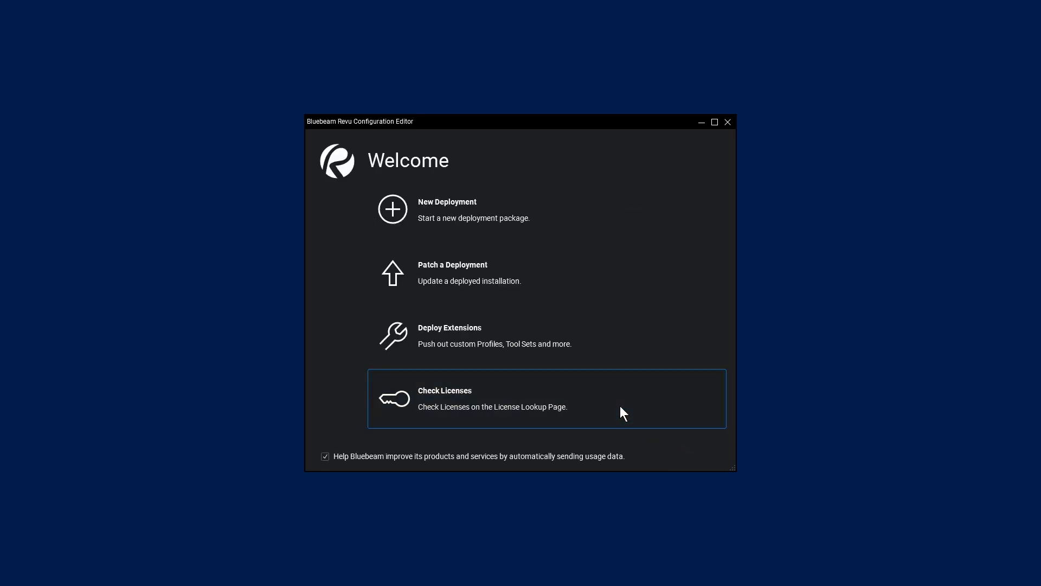